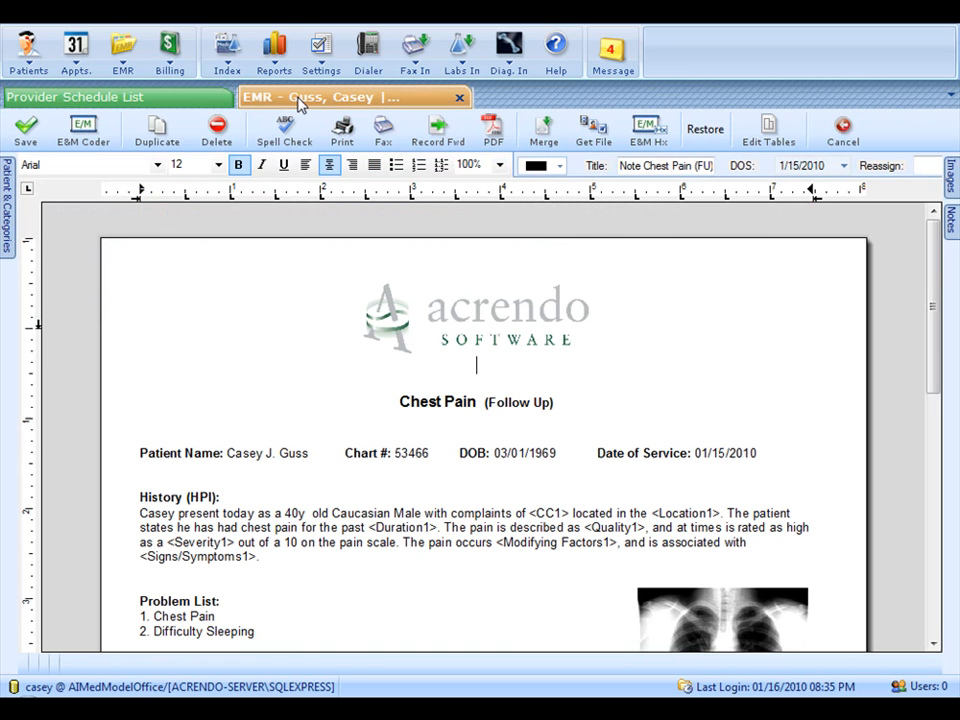
mouse_move(310, 125)
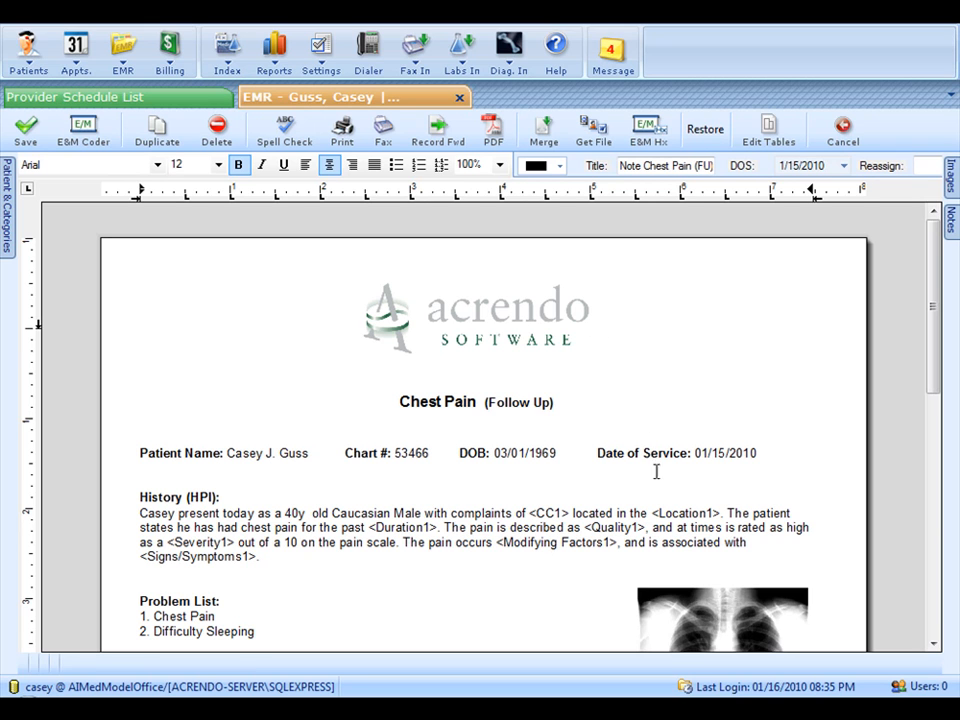
Scroll the note down to reach the HPI chief complaint placeholder for 'chest pain'
scroll("down", 3)
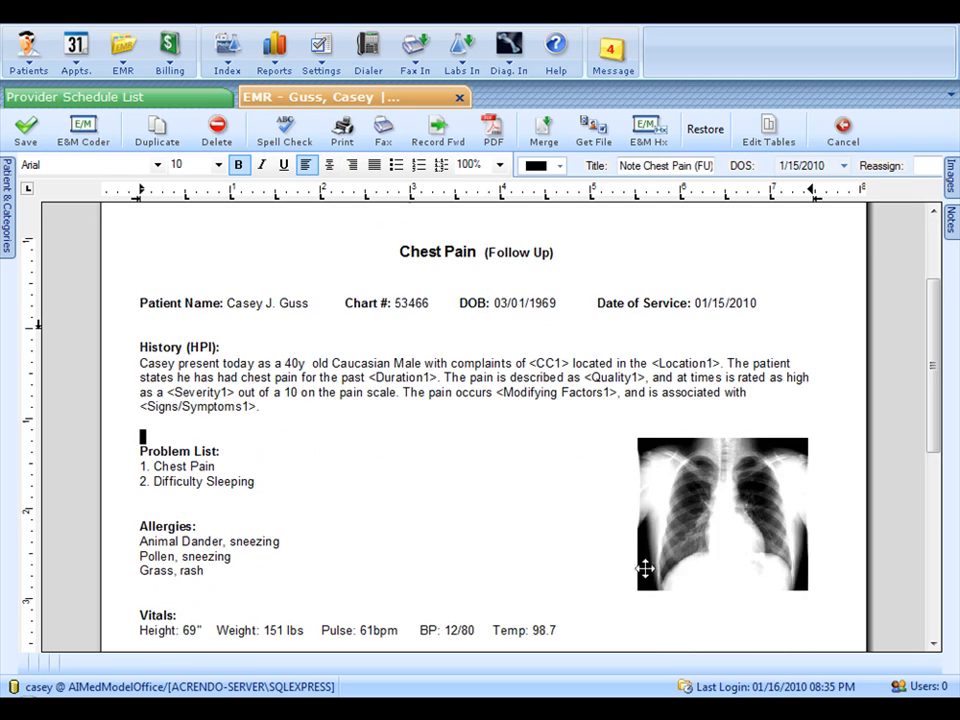
mouse_move(497, 510)
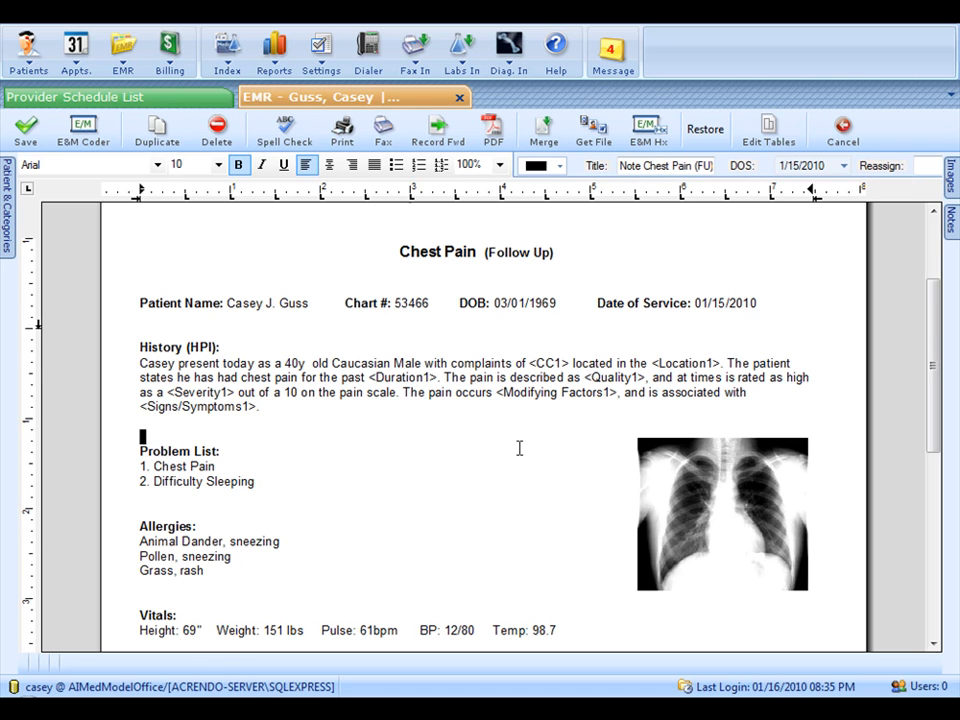
mouse_move(555, 367)
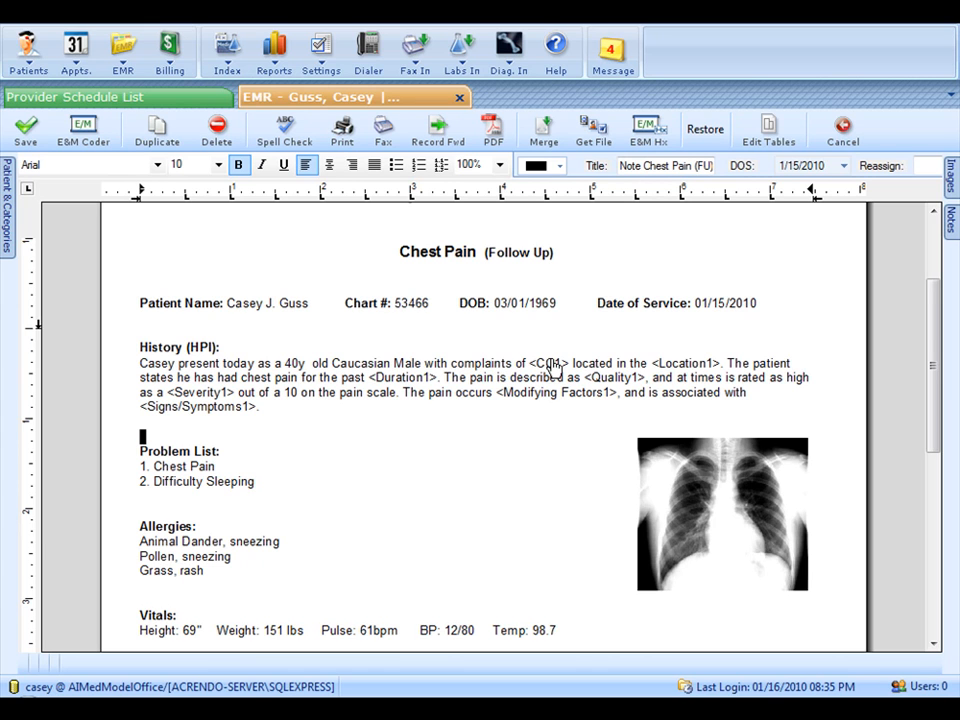
mouse_move(428, 413)
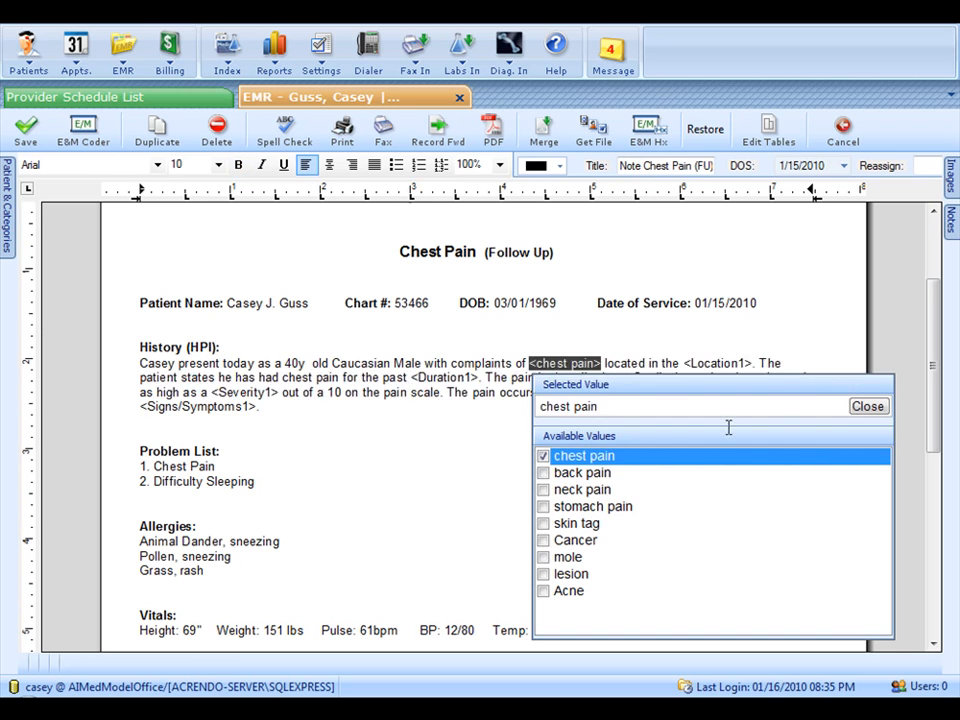
Fill the HPI with chest location, 1 week duration, sharp quality and no other symptoms
left_click(715, 363)
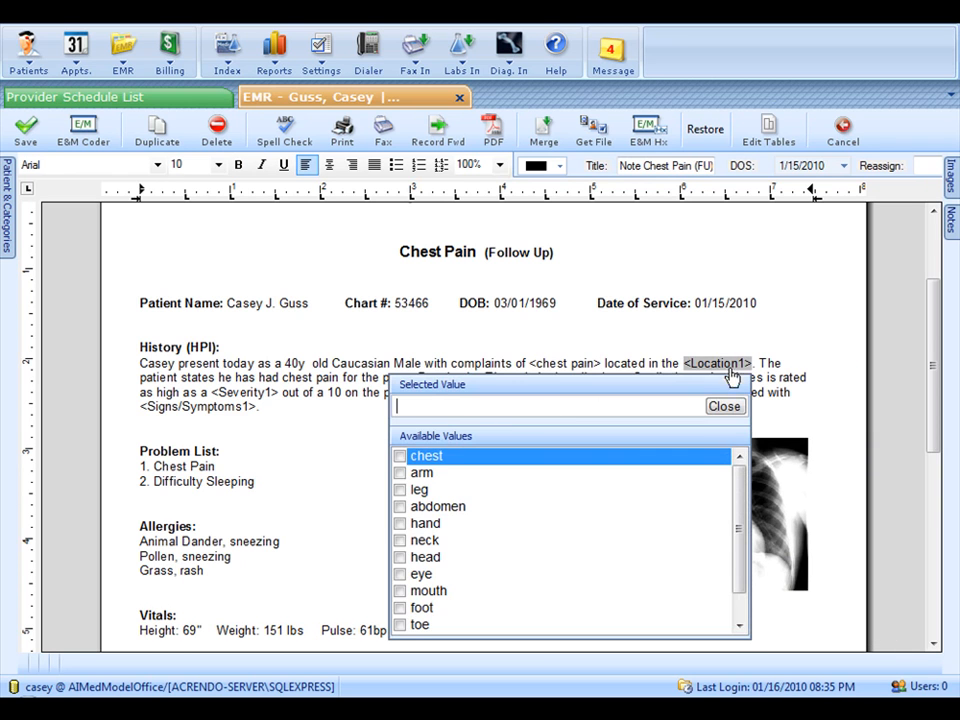
left_click(400, 455)
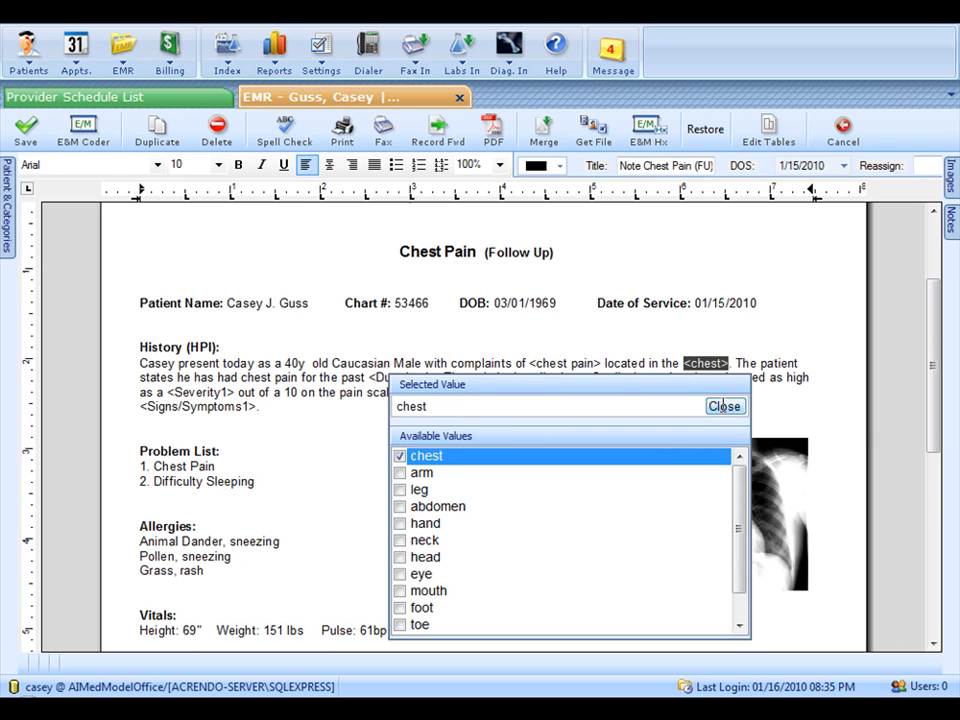
left_click(724, 406)
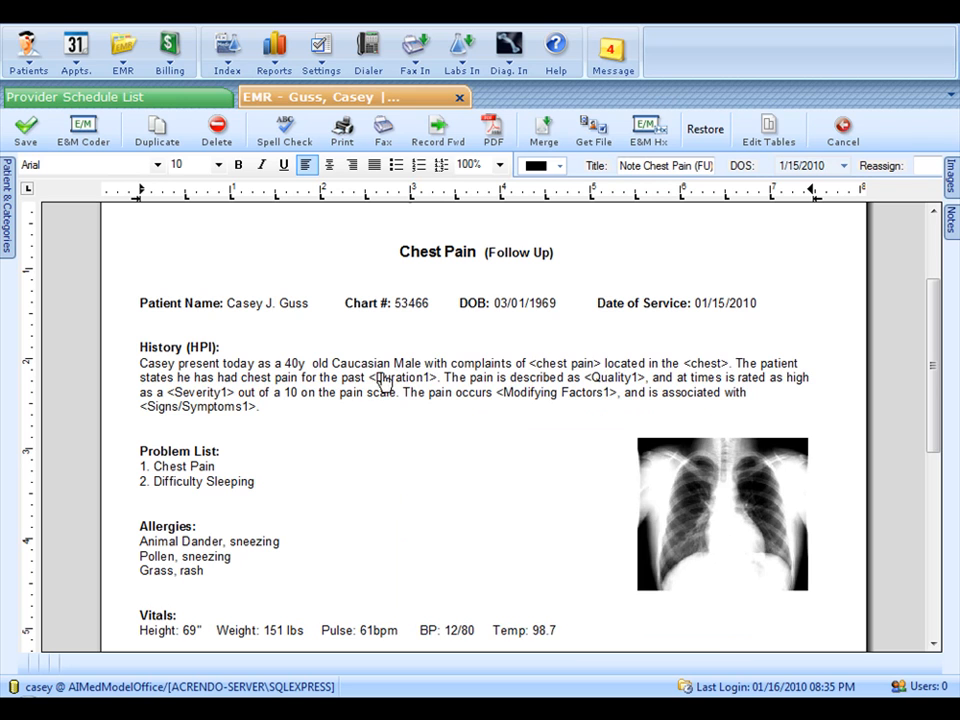
left_click(399, 377)
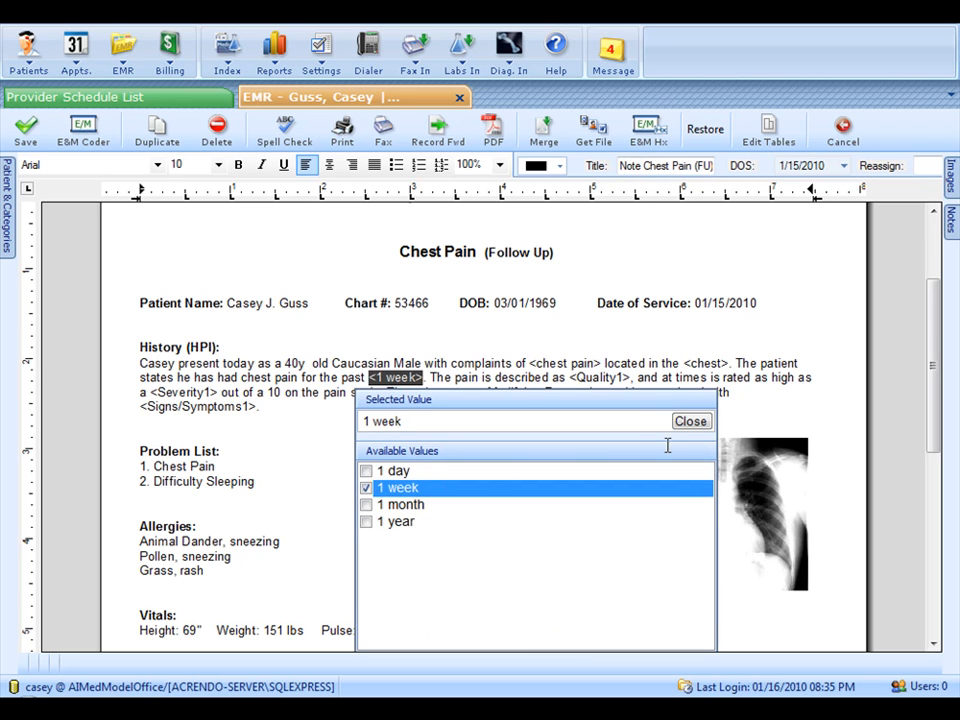
left_click(690, 421)
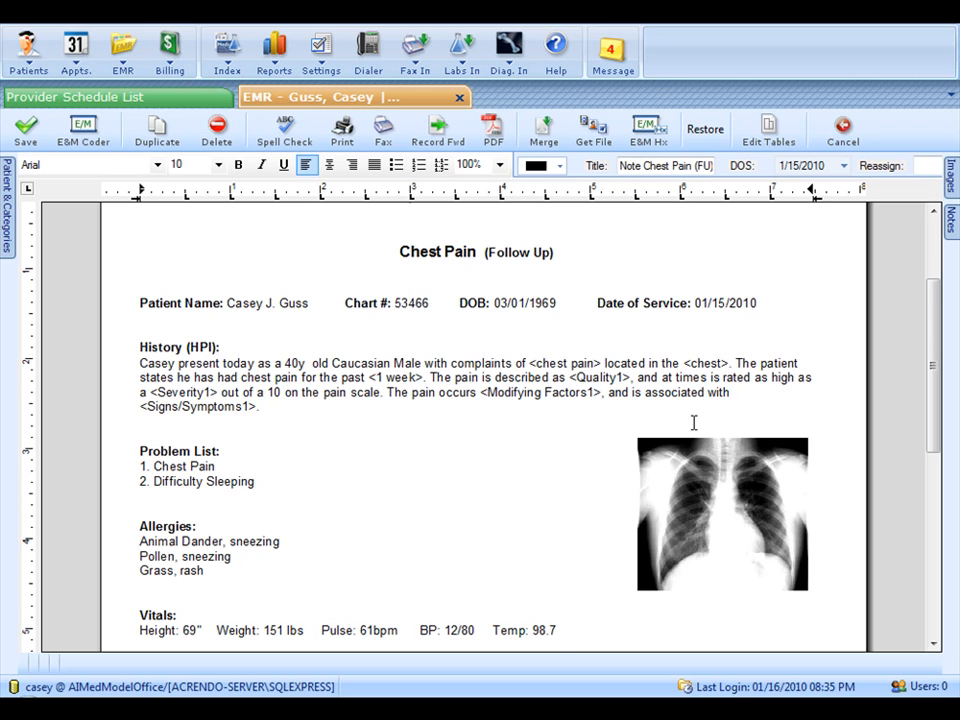
left_click(597, 377)
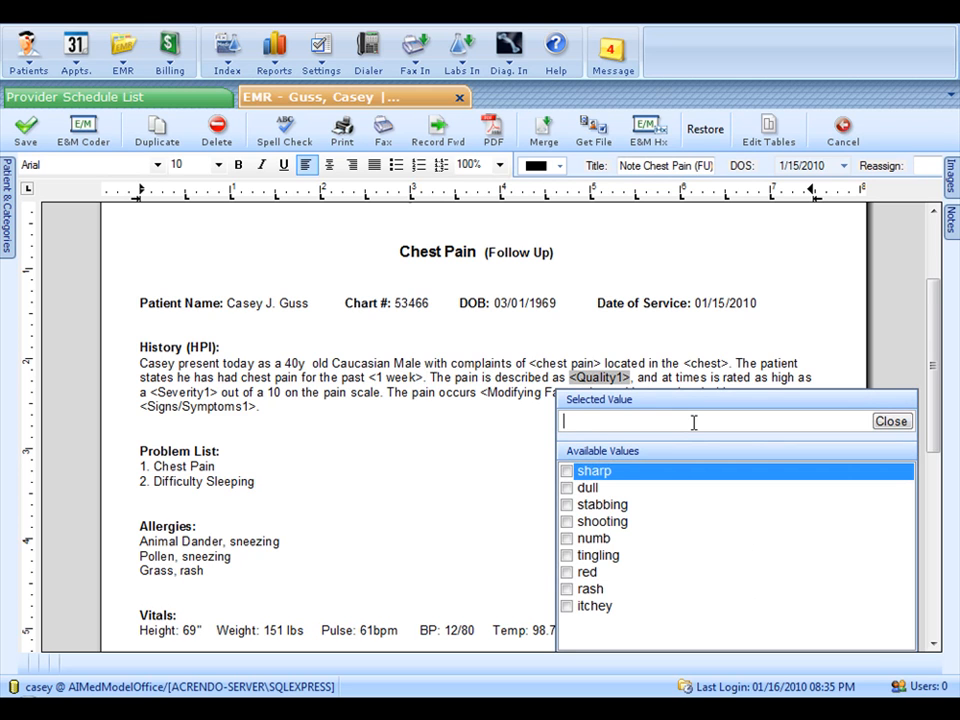
left_click(567, 471)
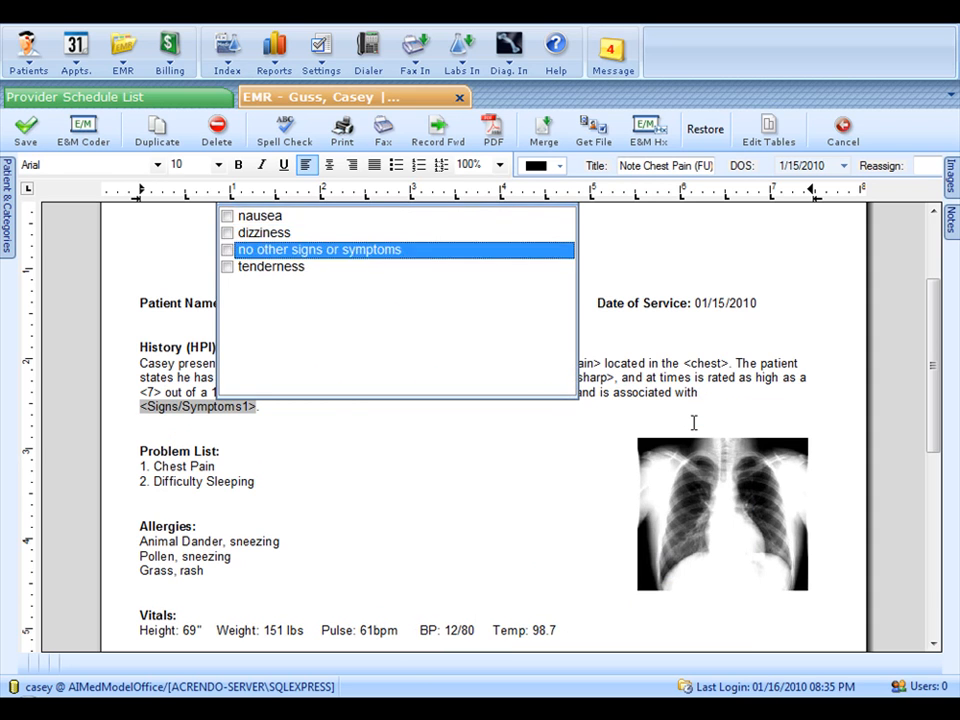
left_click(319, 249)
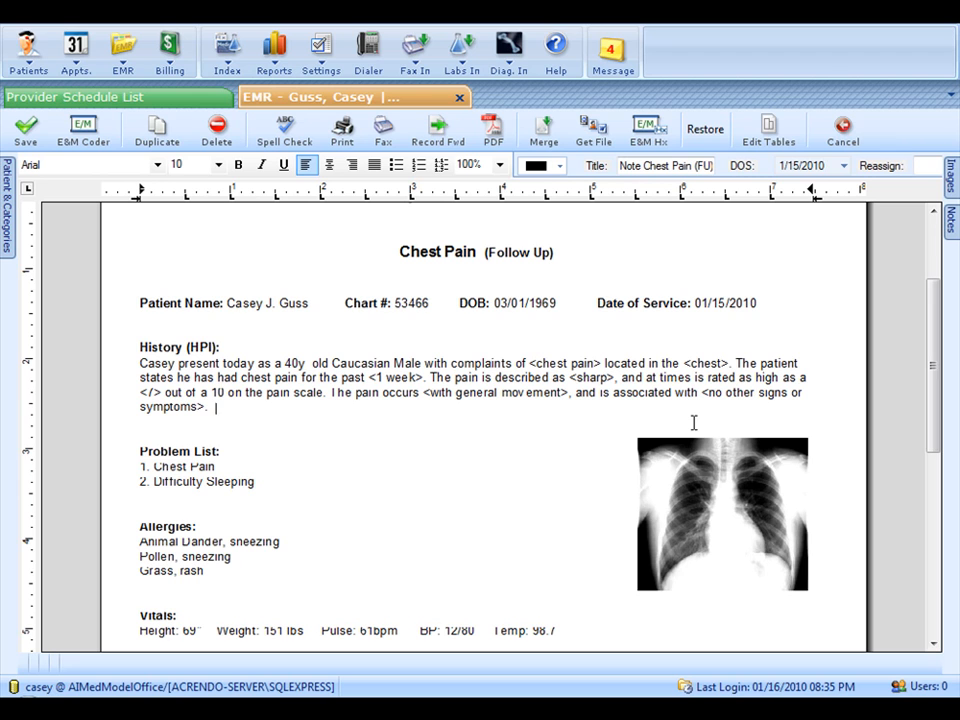
Append 'Pt states sharp pain when taking deep breathes.' to the end of the HPI
type("Pt stat")
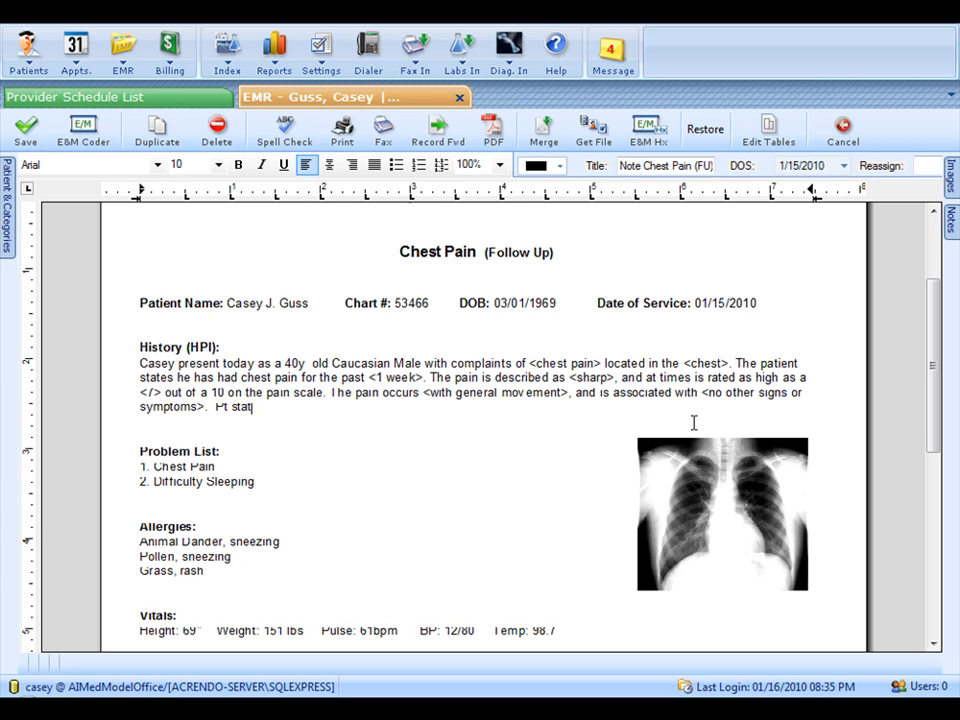
type("states sharp pain when taking d")
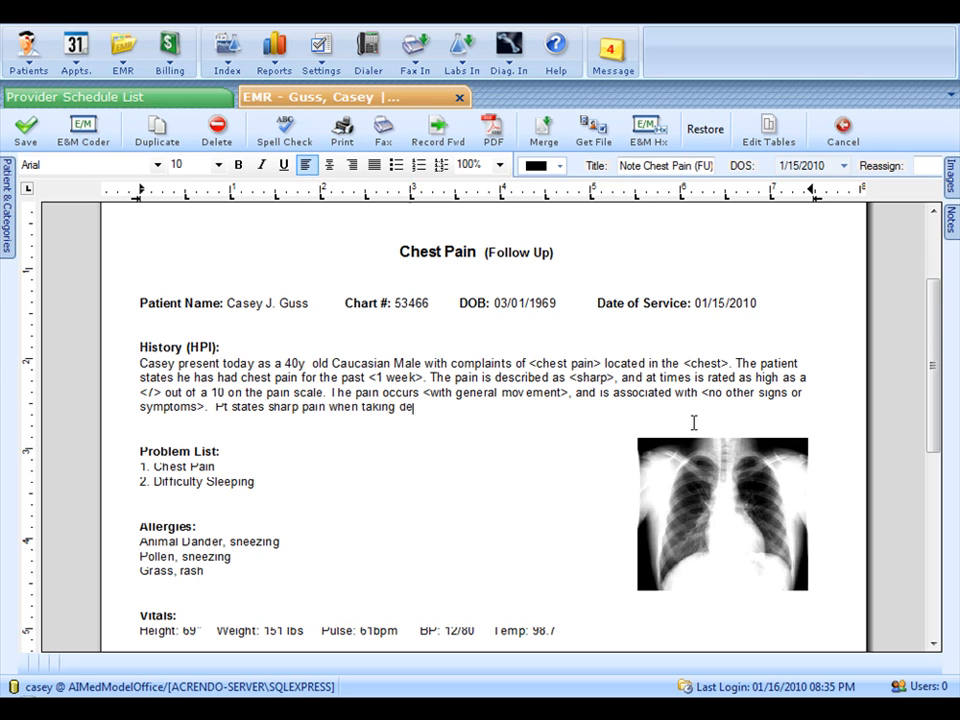
type("ep breathes.")
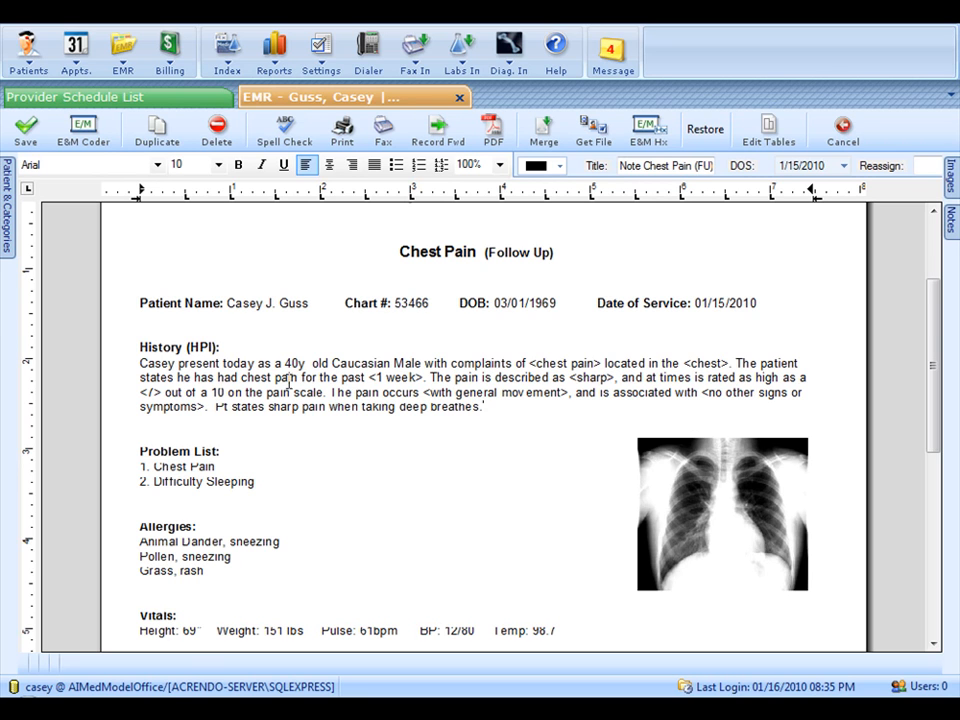
mouse_move(275, 385)
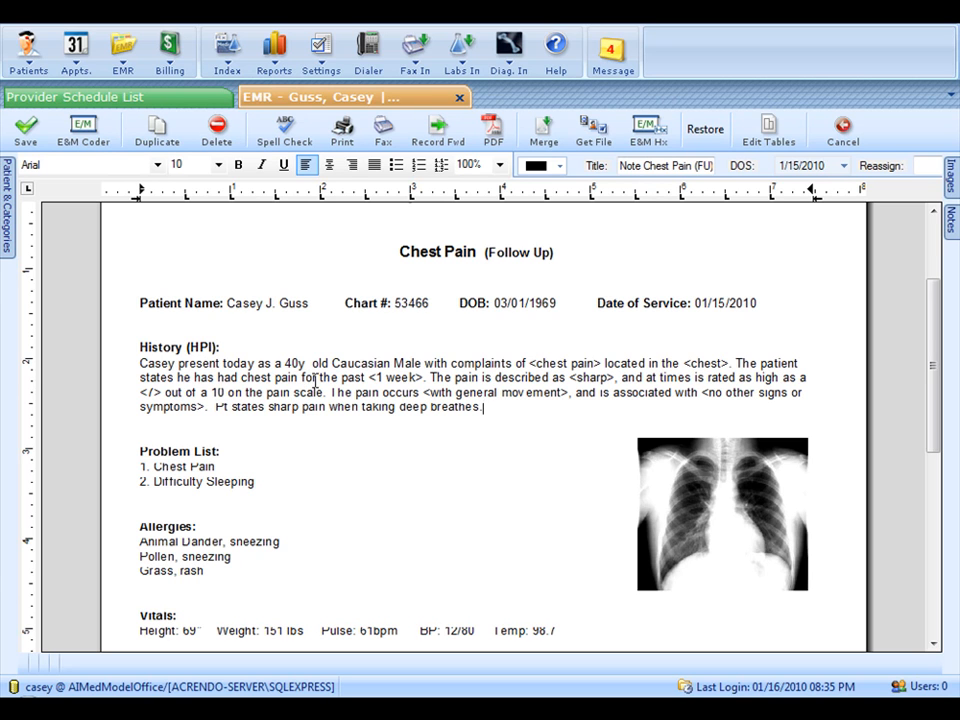
mouse_move(405, 390)
type(" with no other comments")
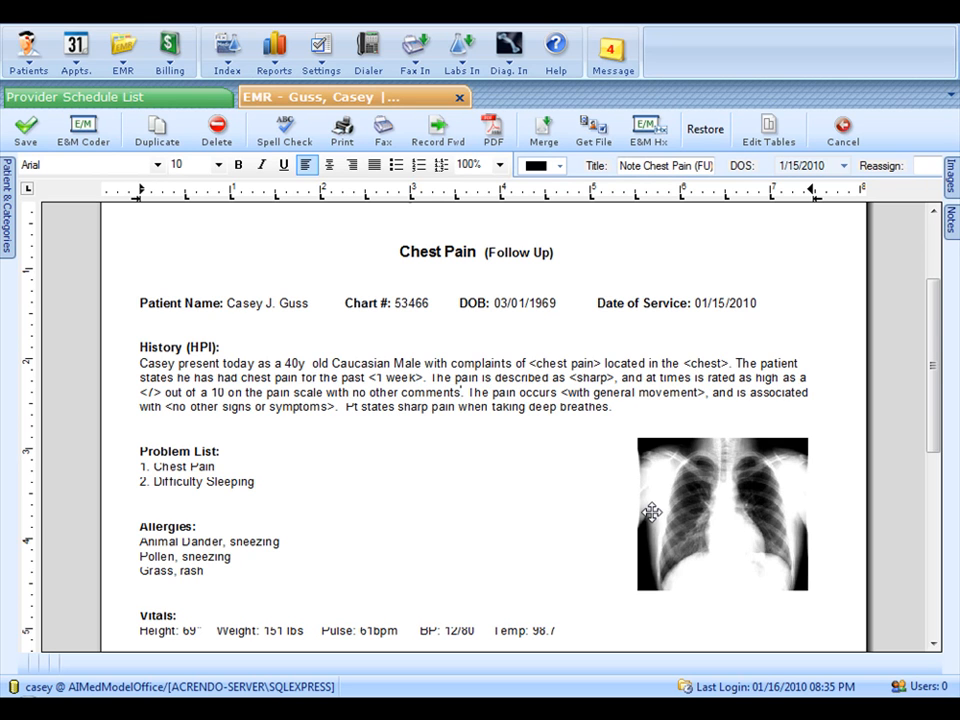
mouse_move(546, 587)
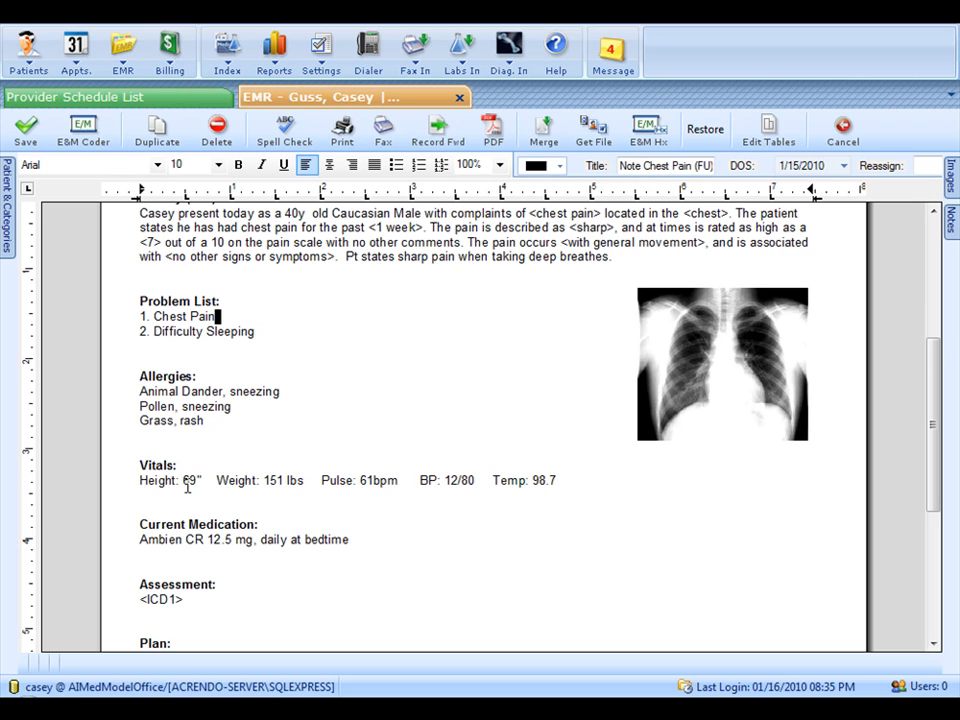
Scroll down to the Assessment's ICD1 placeholder and bring up the ICD Codes lookup
scroll("down", 3)
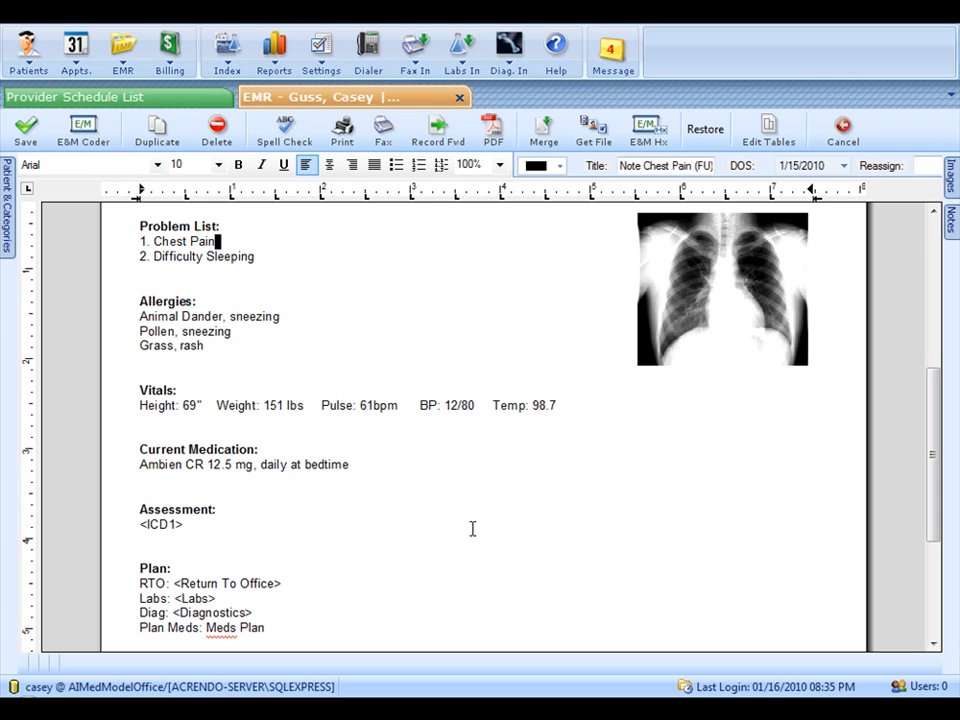
mouse_move(259, 285)
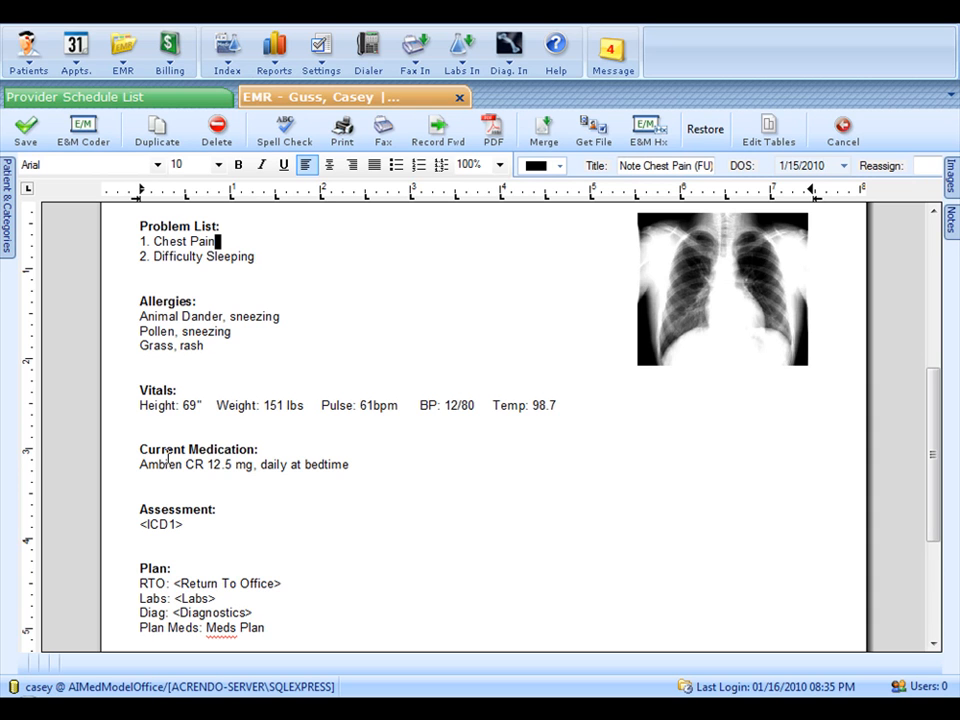
scroll("down", 3)
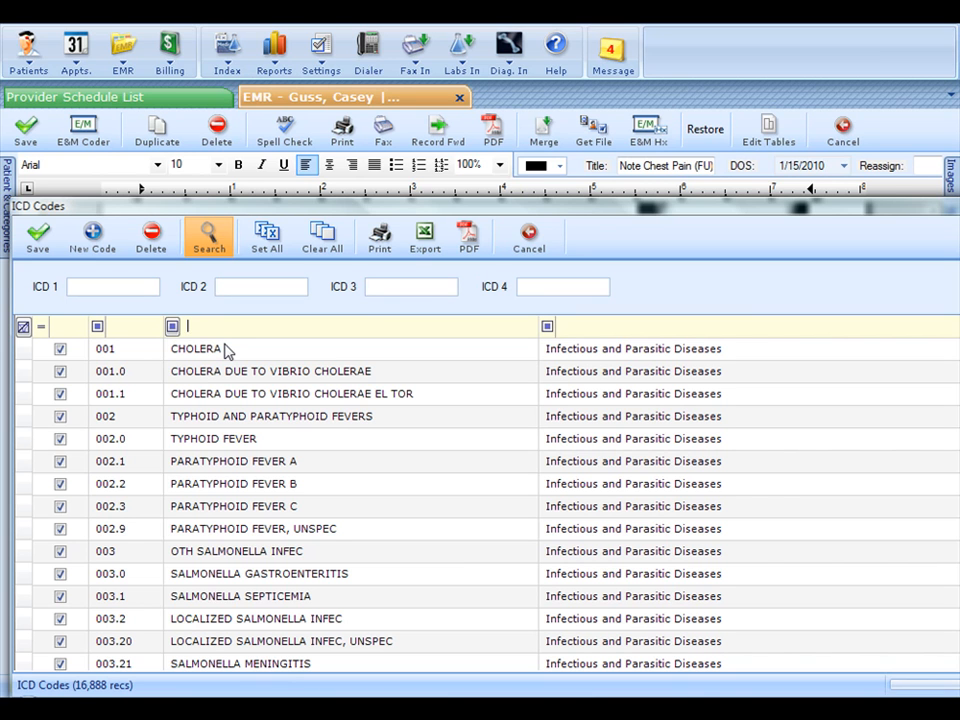
Filter ICD codes by 'ches' and insert 786.50 UNSPEC CHEST PAIN into the Assessment
type("chest pain")
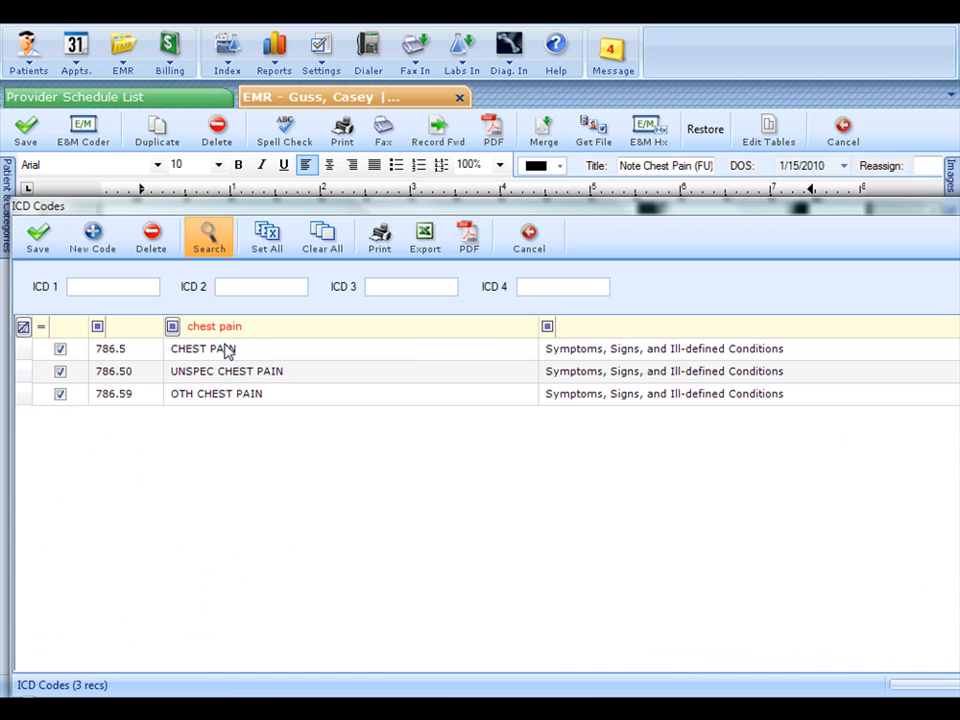
mouse_move(167, 352)
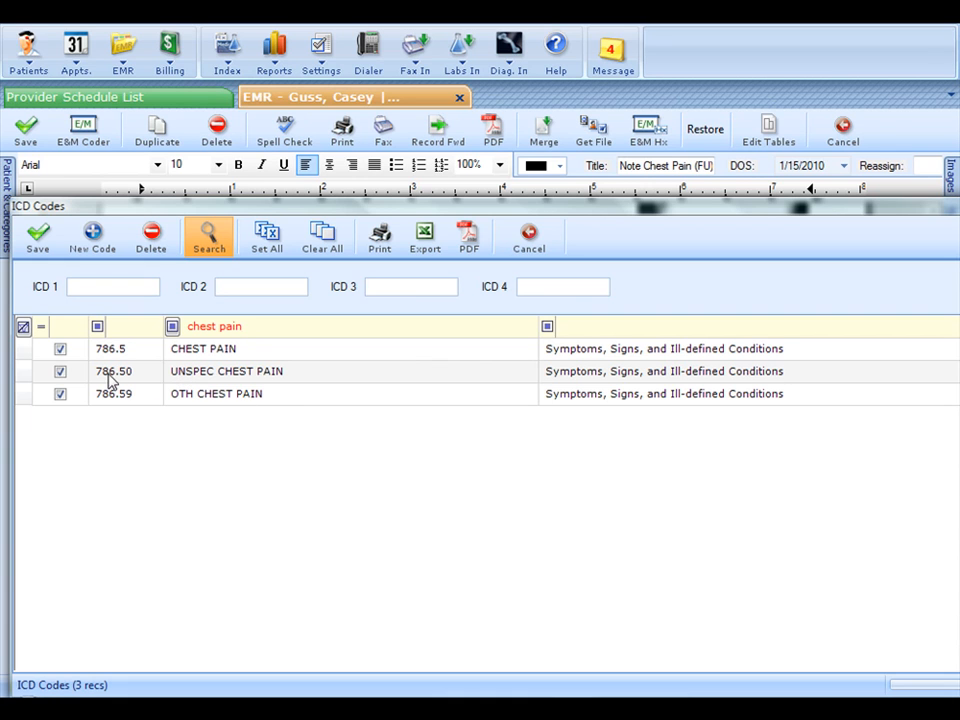
left_click(114, 371)
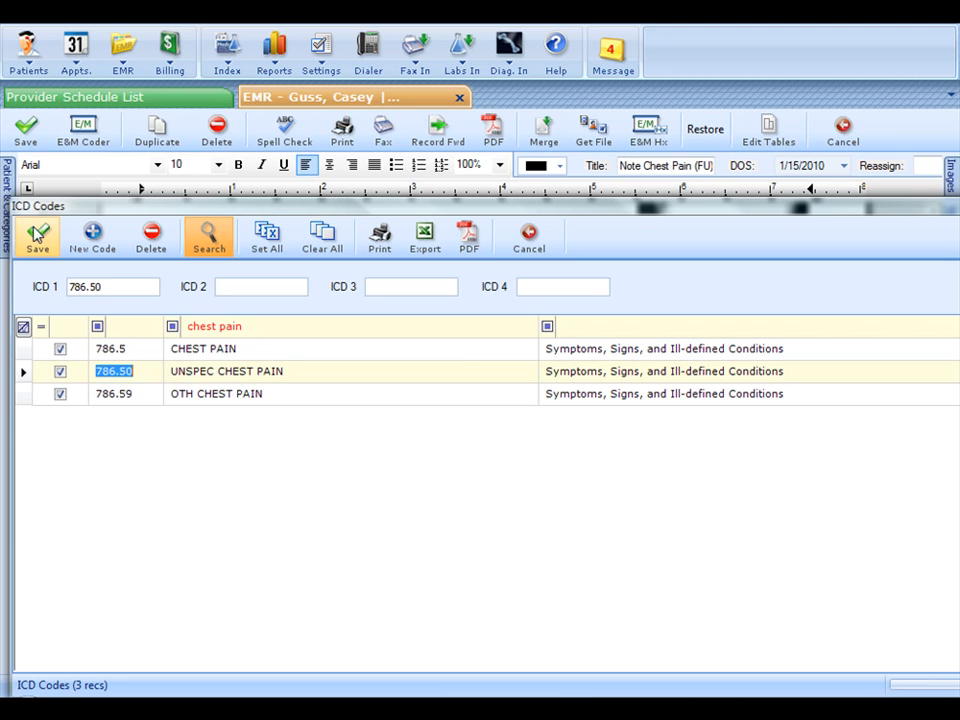
left_click(37, 237)
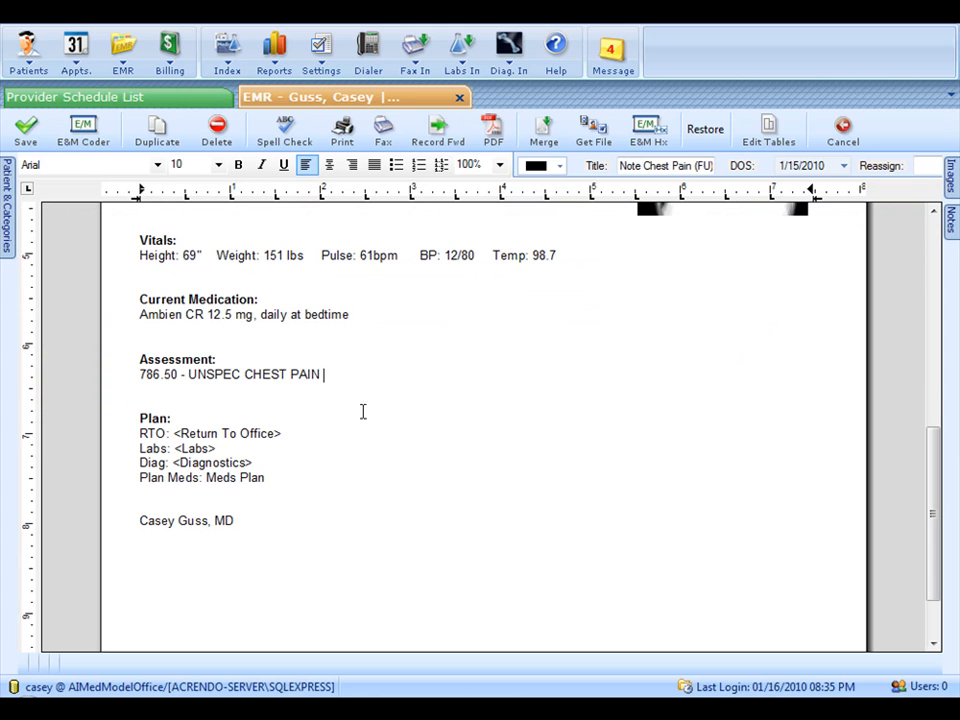
mouse_move(220, 444)
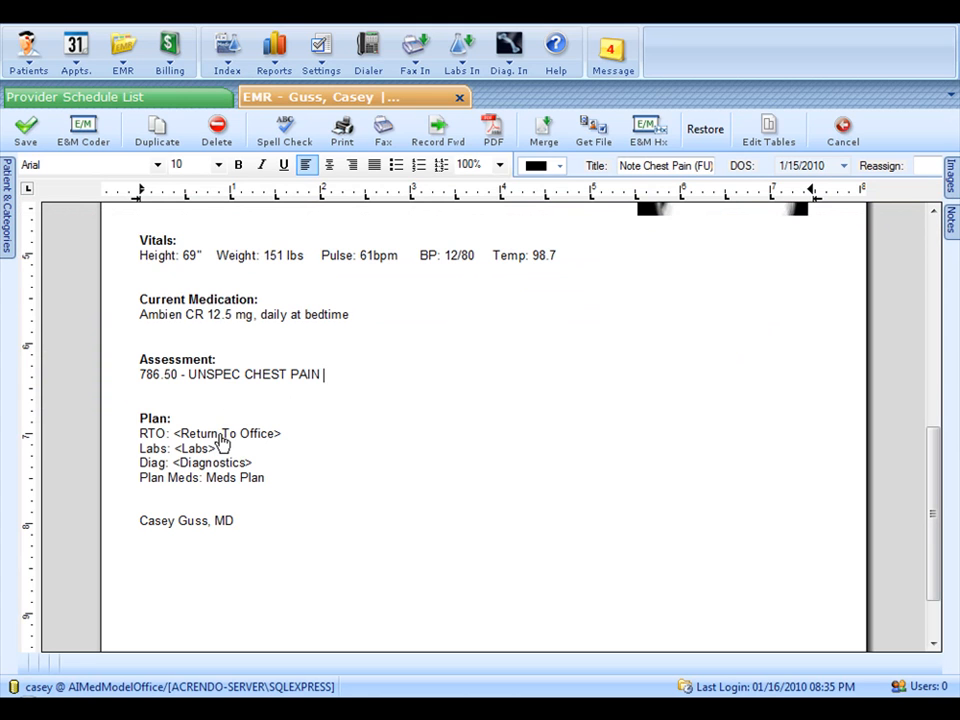
Choose '1 month' for the Return To Office placeholder in the Plan
left_click(227, 433)
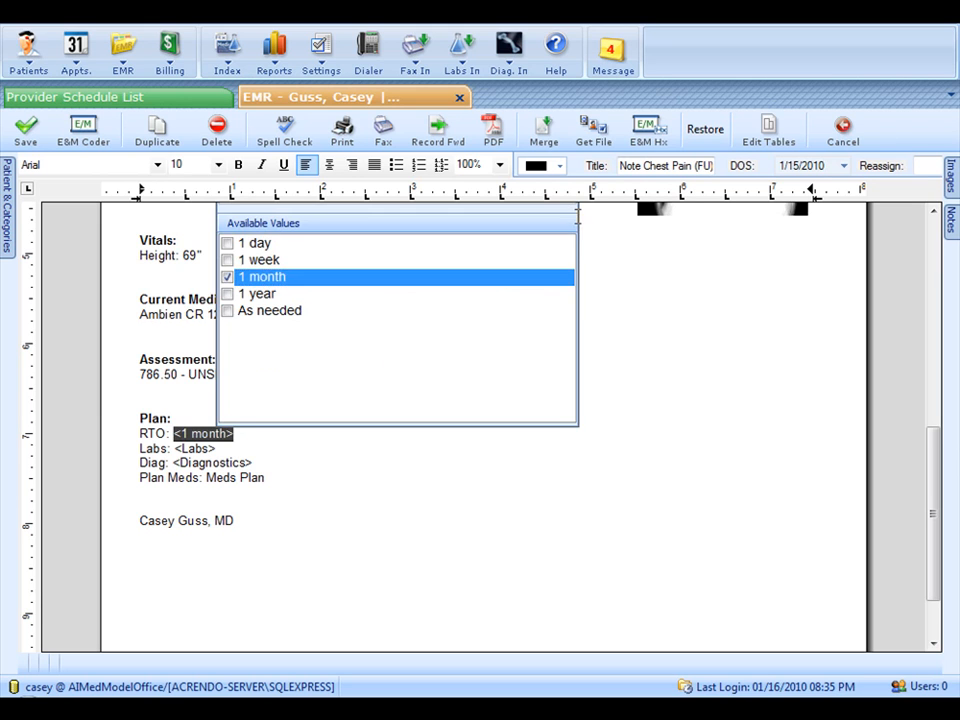
left_click(262, 276)
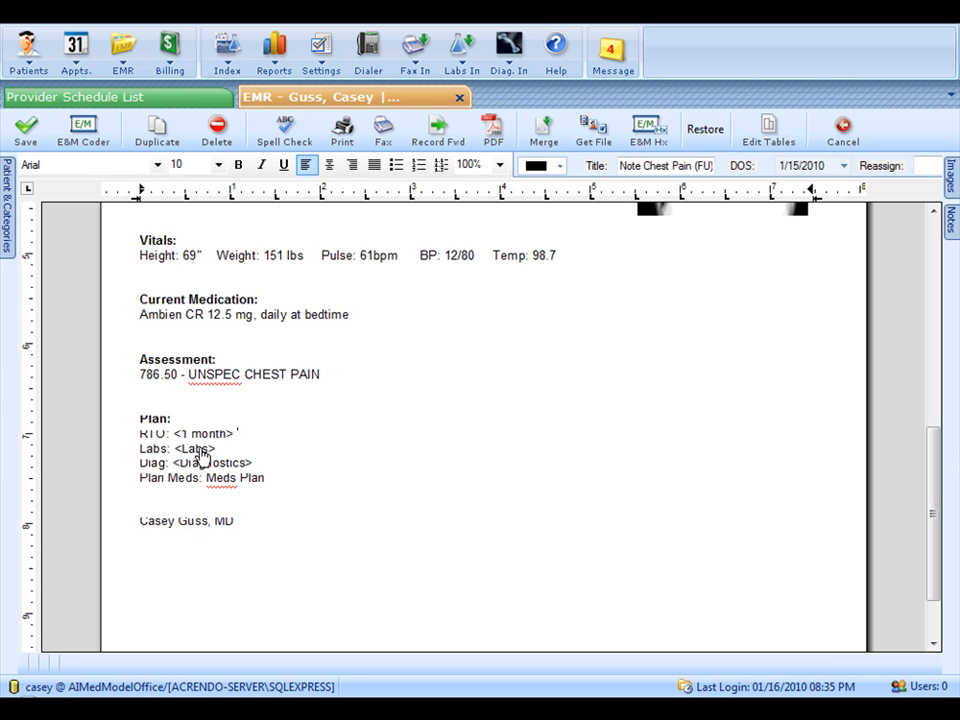
mouse_move(235, 470)
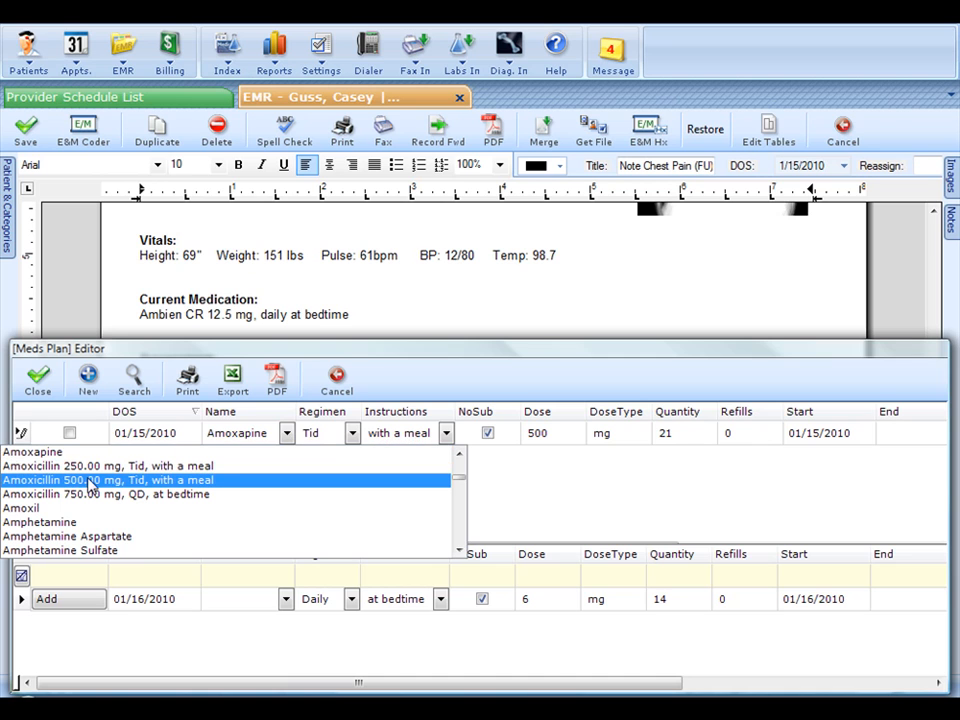
mouse_move(158, 491)
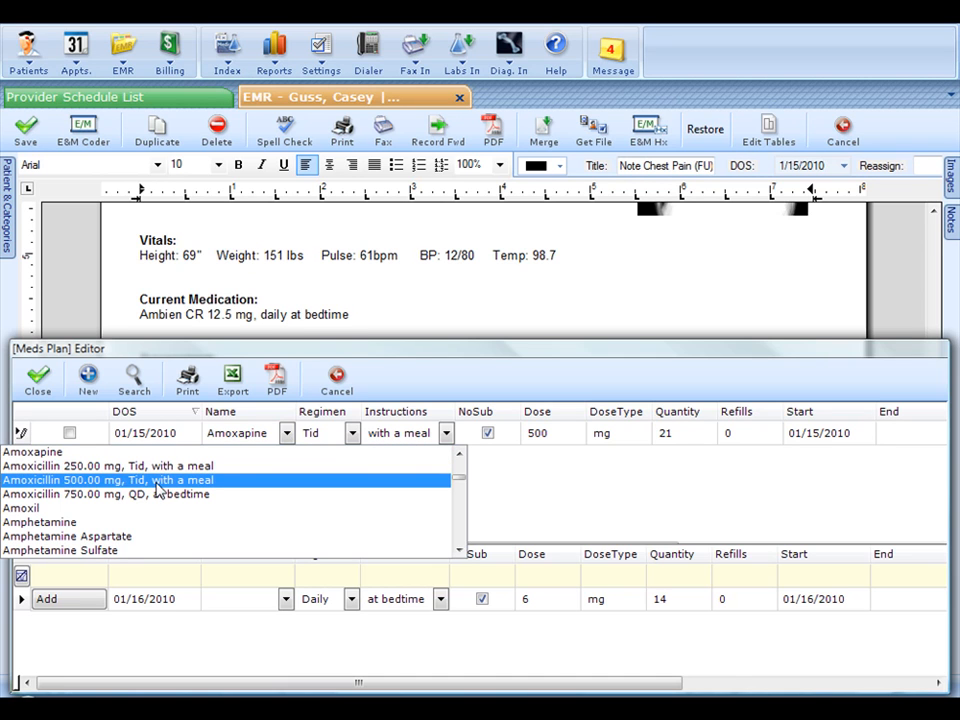
Insert Amoxicillin 500.00 mg, Tid, with a meal into the Plan Meds line
left_click(107, 480)
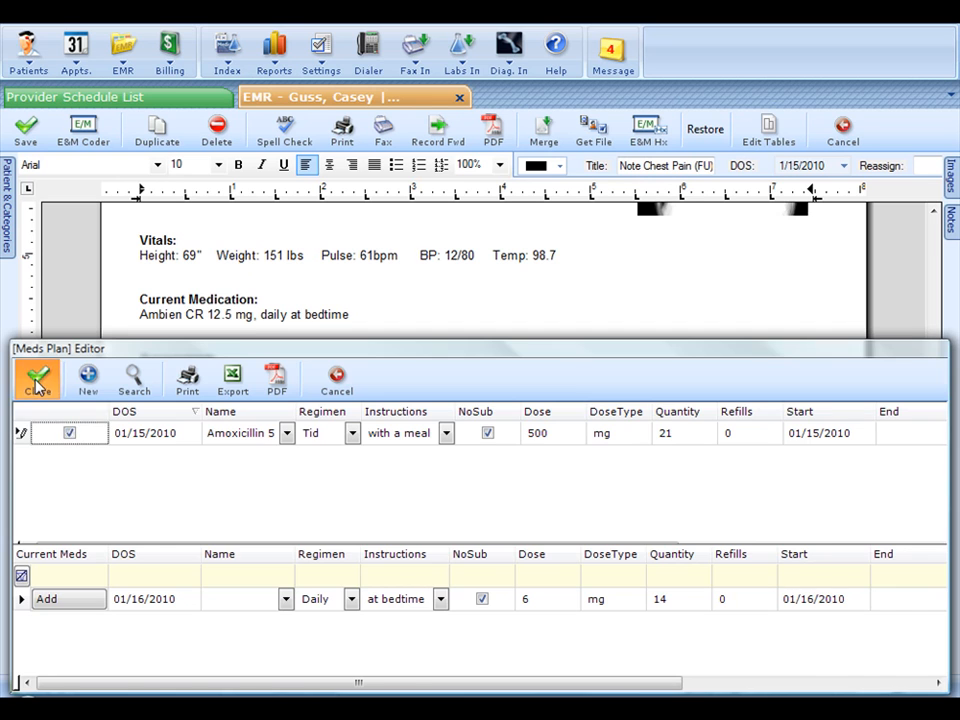
left_click(37, 378)
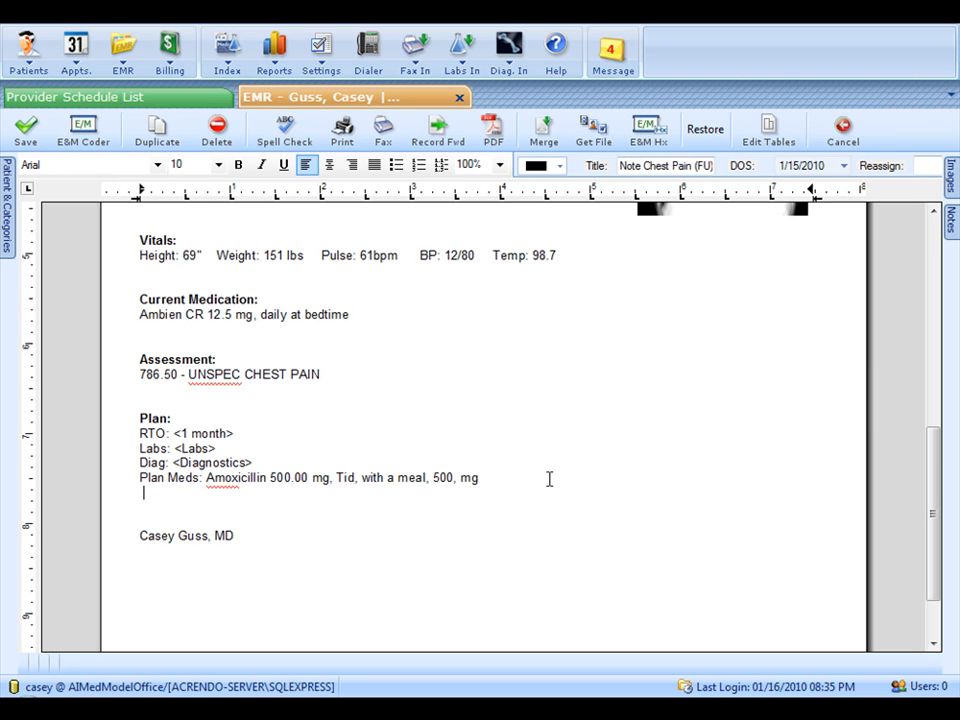
scroll("up", 3)
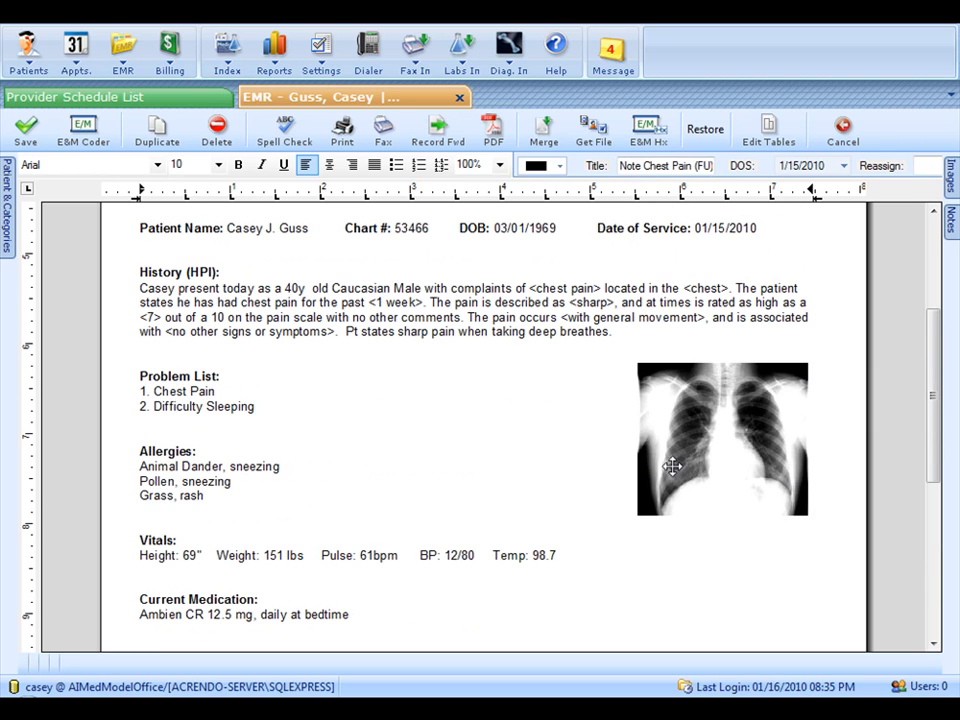
mouse_move(738, 443)
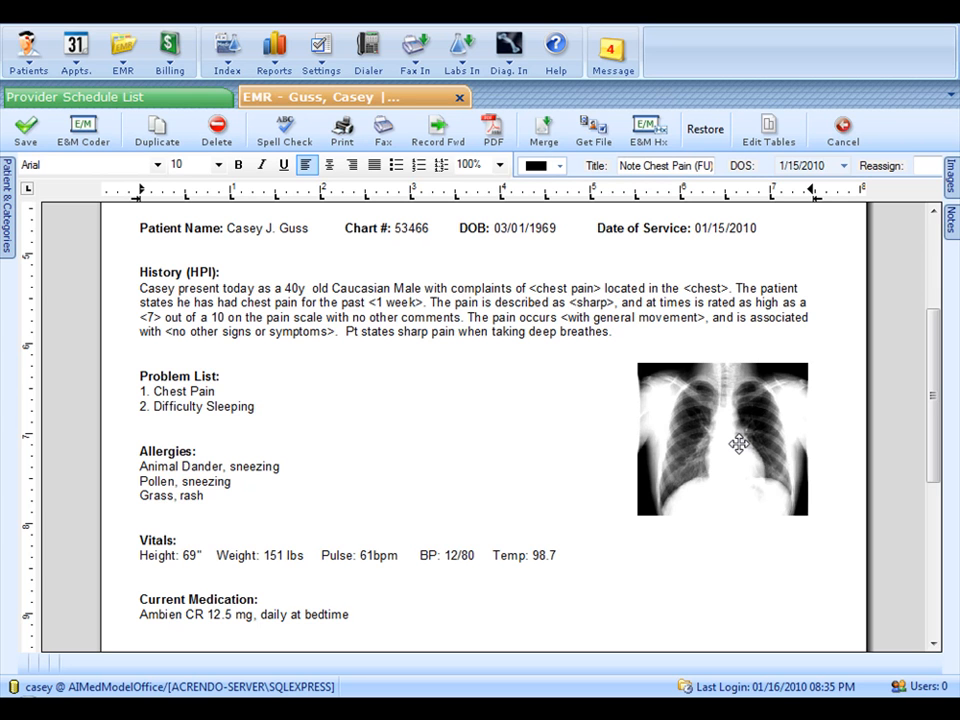
mouse_move(578, 436)
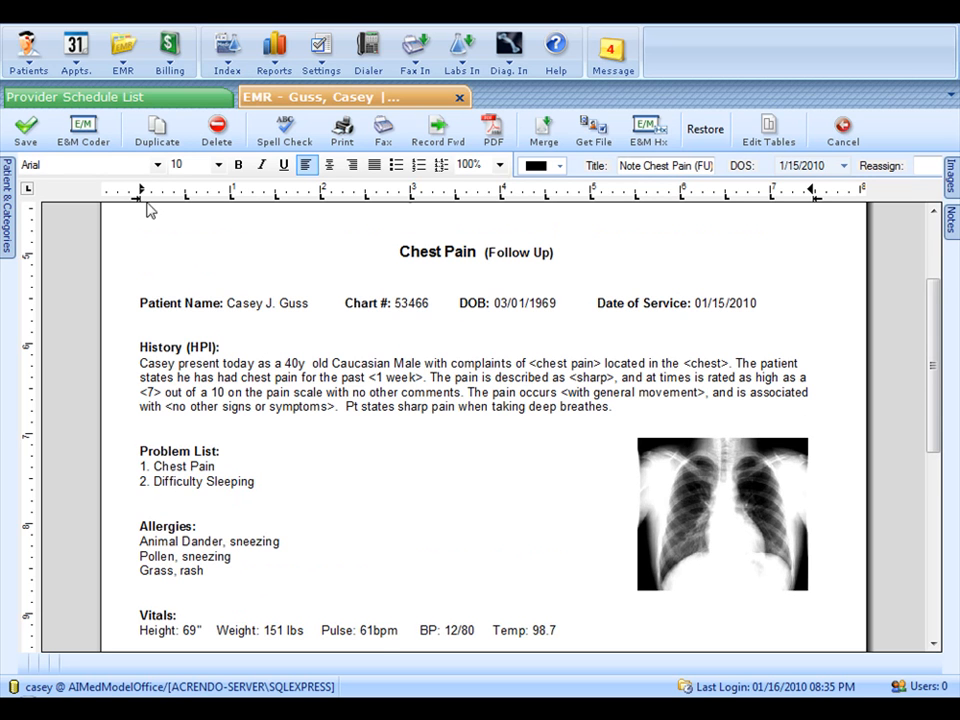
Run the E&M Coder for an established patient and send 99212 to the superbill
left_click(82, 130)
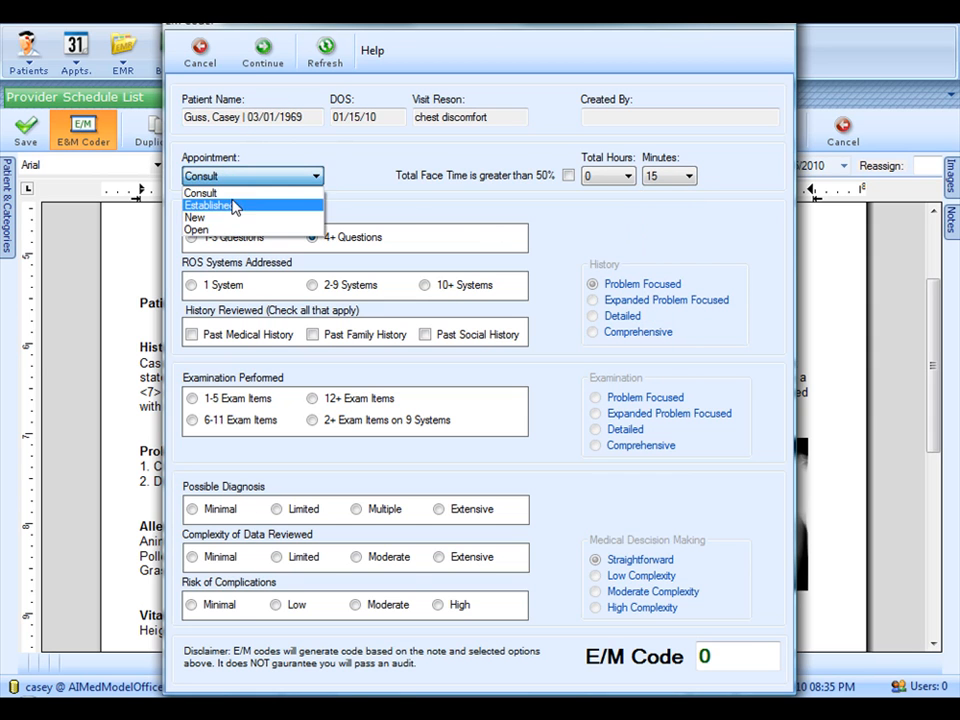
left_click(235, 205)
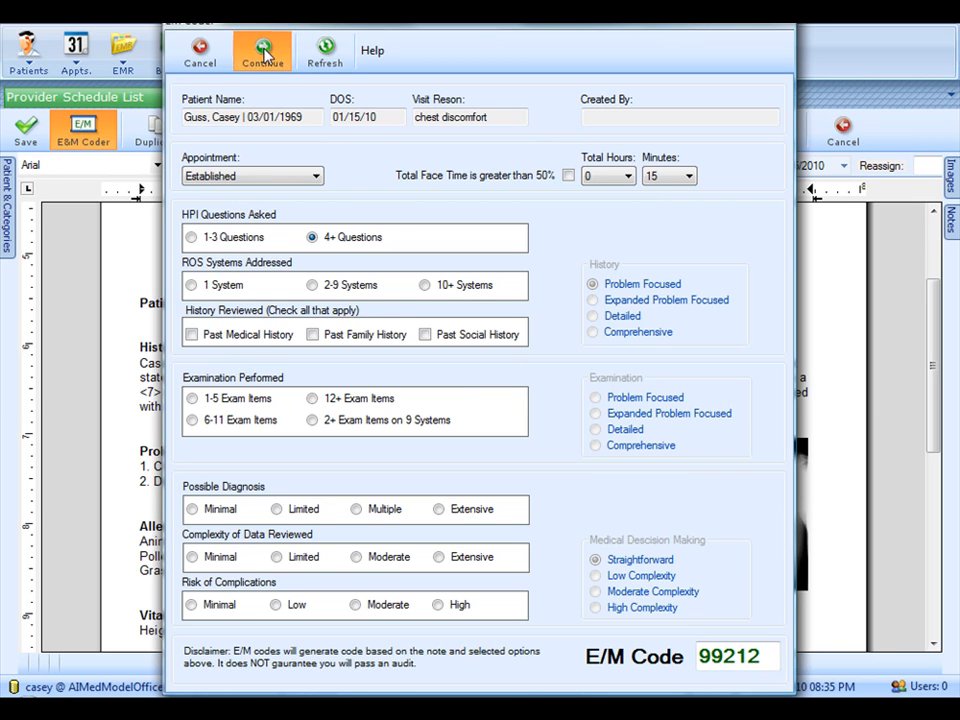
left_click(262, 50)
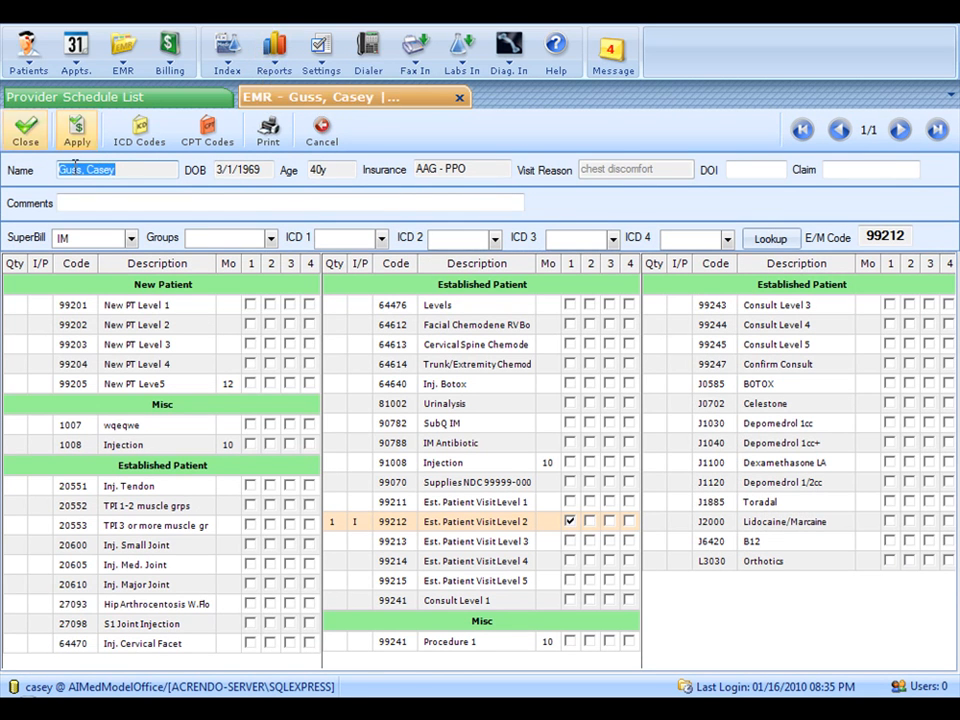
Apply the superbill charges and return to the Provider Schedule List
left_click(131, 237)
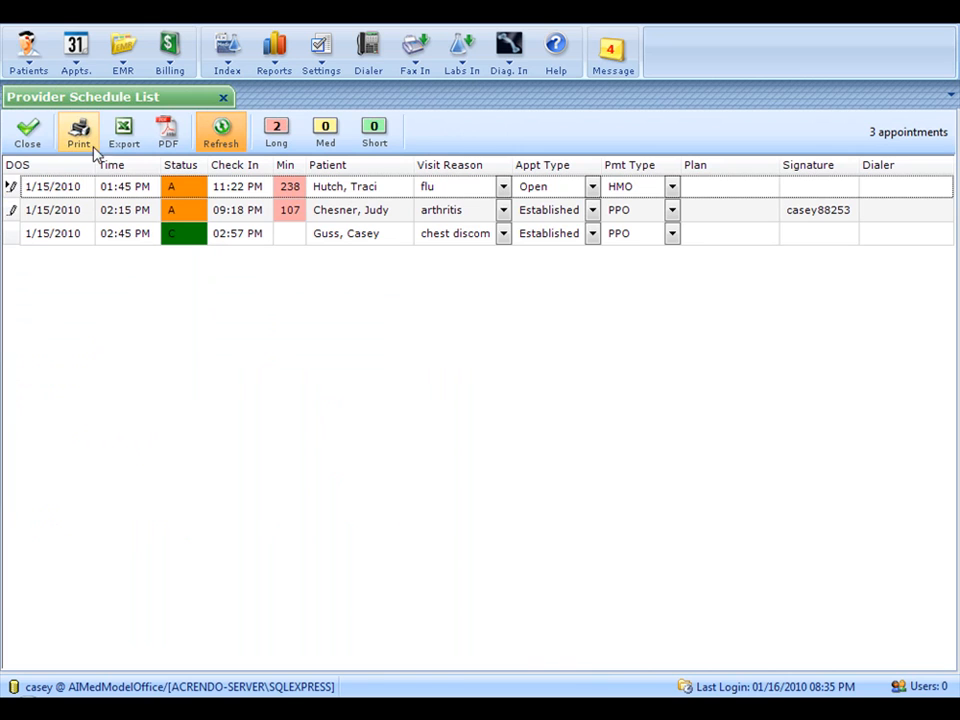
mouse_move(193, 240)
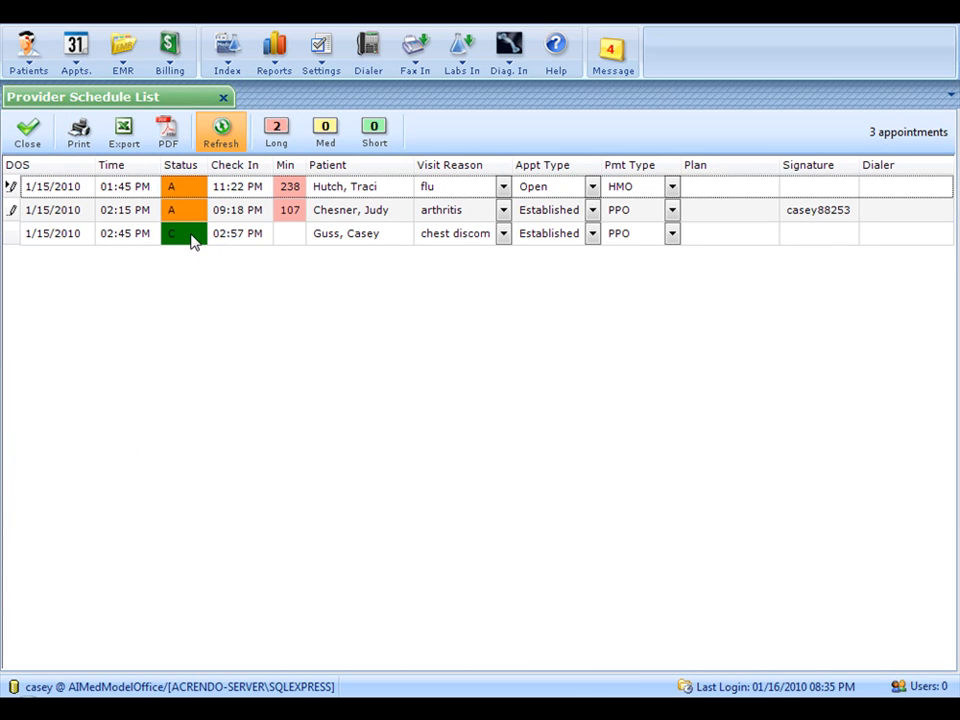